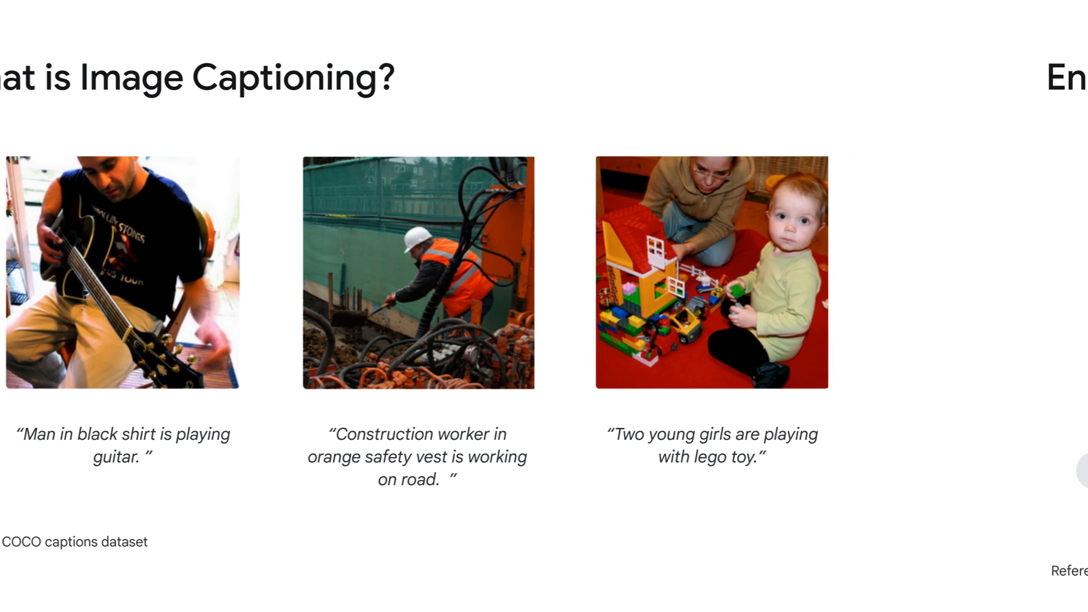
pyautogui.press('Right')
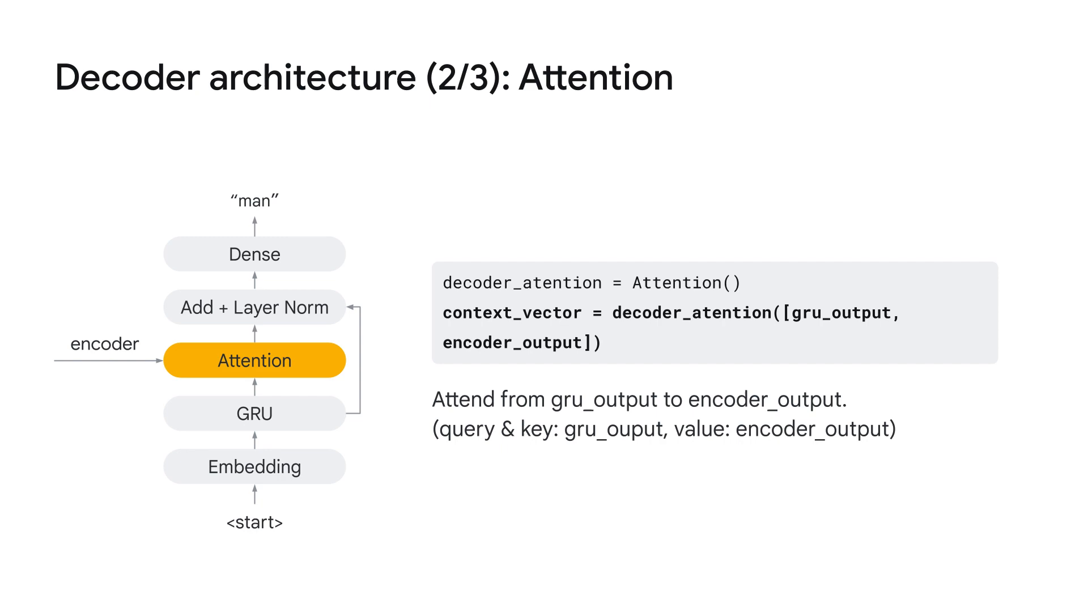
pyautogui.press('Right')
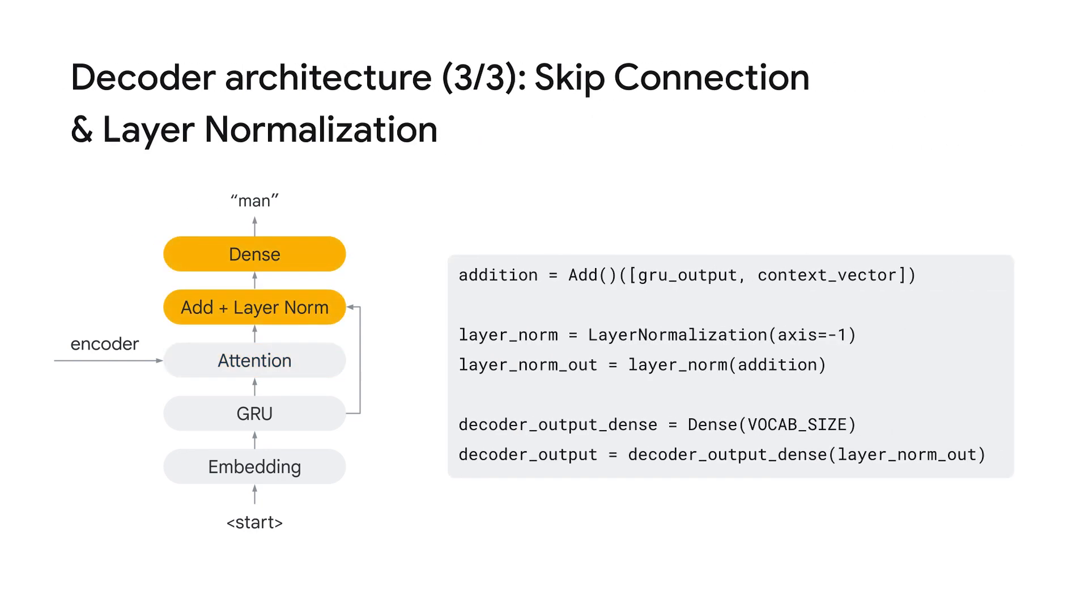